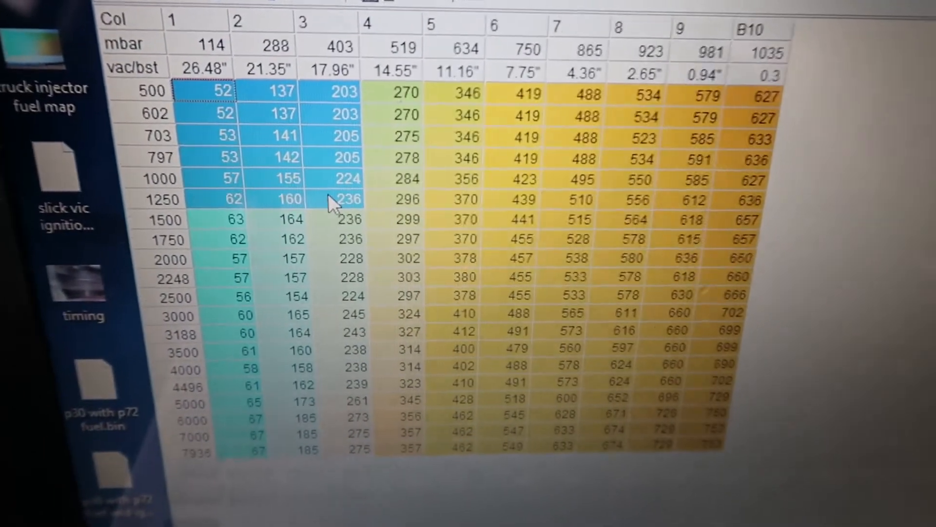
Apply a -3 percent adjustment to the 500–1250 rpm cells in columns 1–3
scroll("up", 3)
type("-")
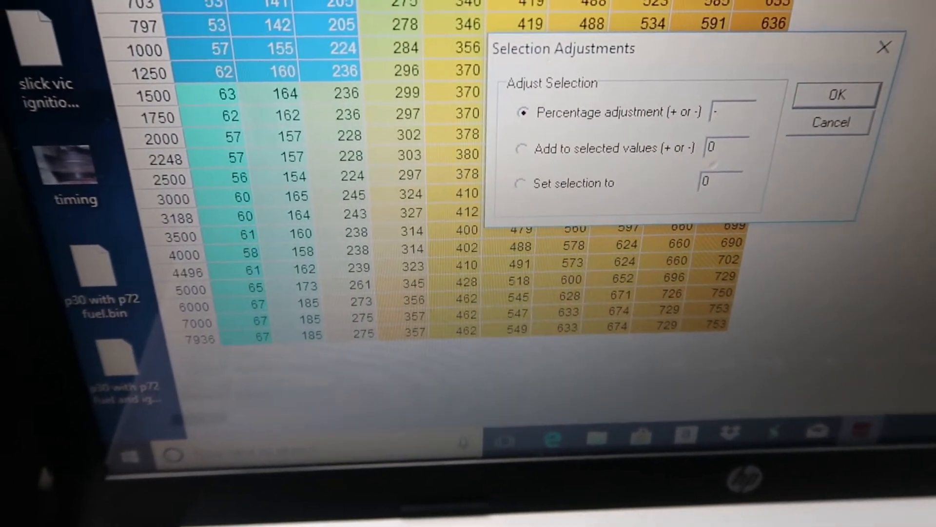
type("3")
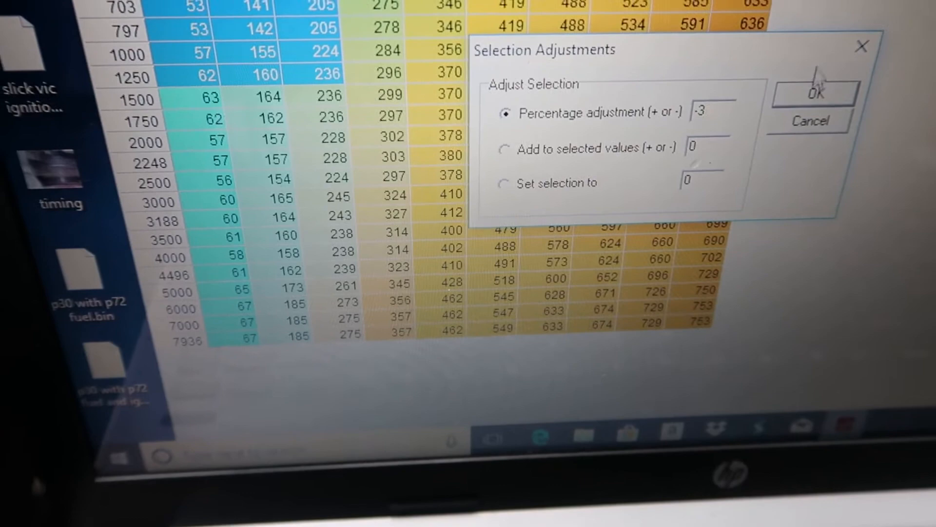
left_click(813, 93)
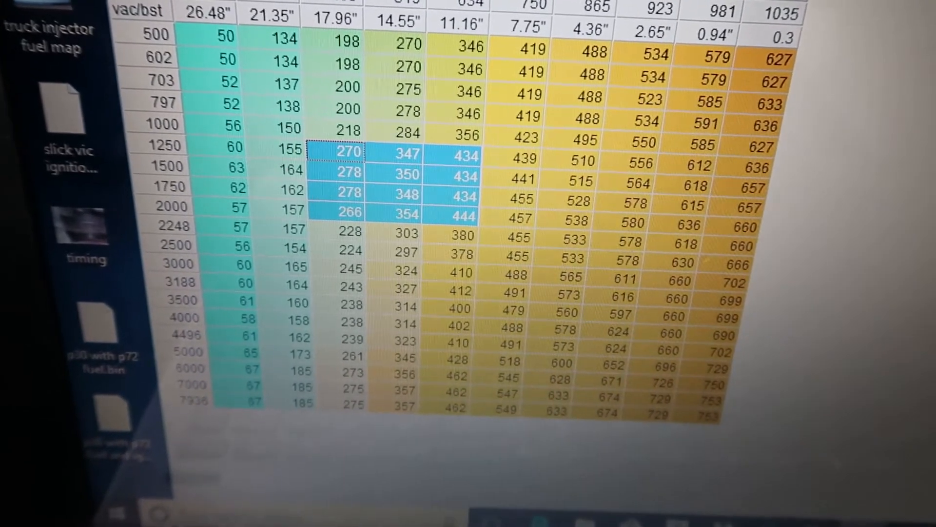
Confirm the positive percentage adjustment on the 1250–2000 rpm cells in columns 3–5
left_click(232, 10)
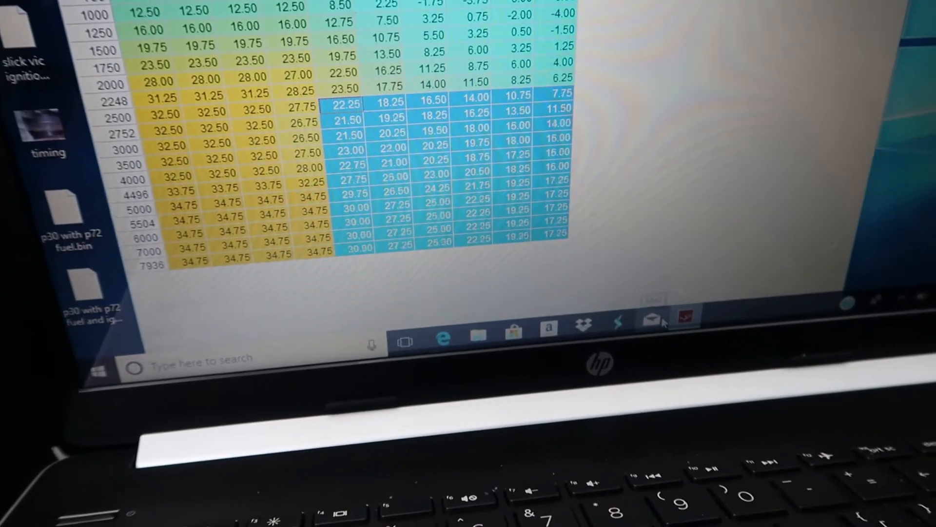
Scroll the timing map to check the adjusted cells above 2248 rpm
scroll("down", 3)
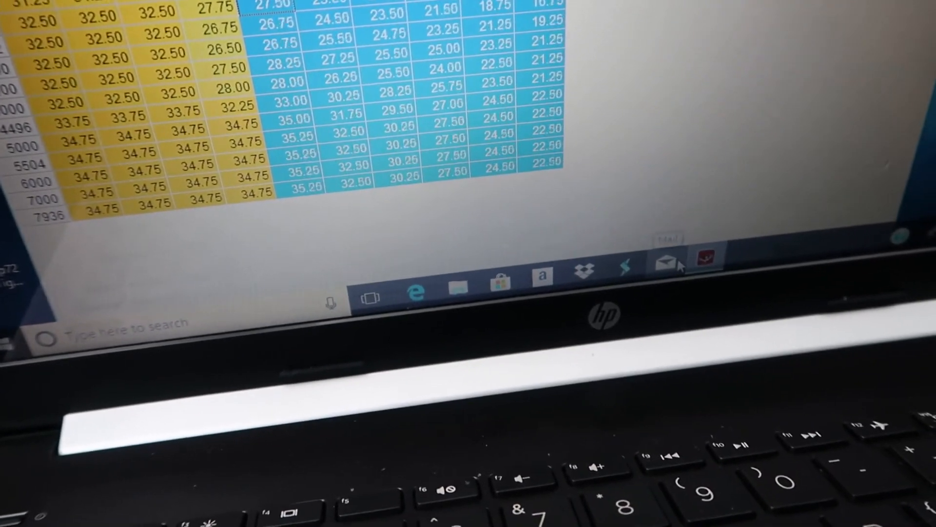